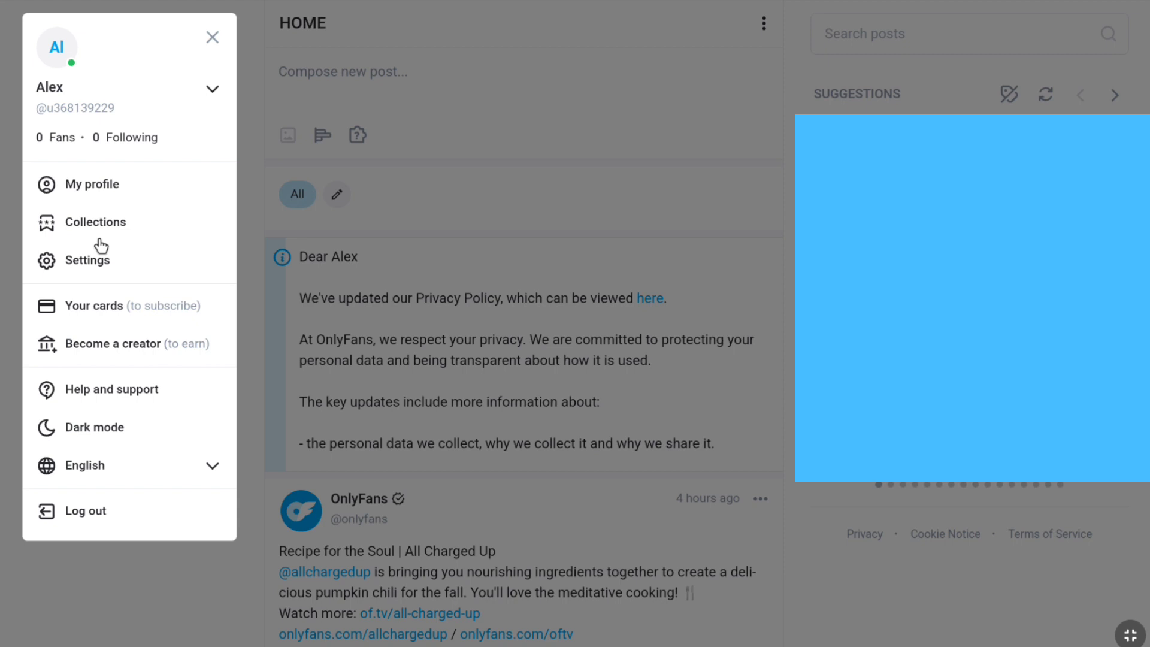
# Open the account settings from the profile menu.
pyautogui.click(91, 261)
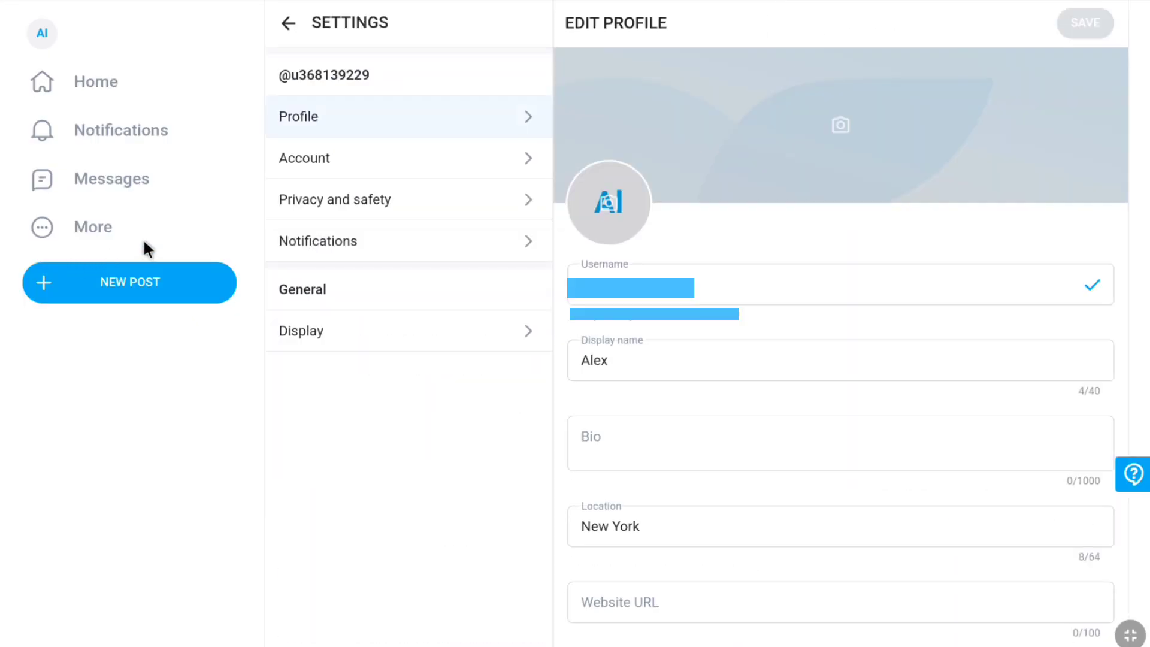
pyautogui.moveTo(178, 208)
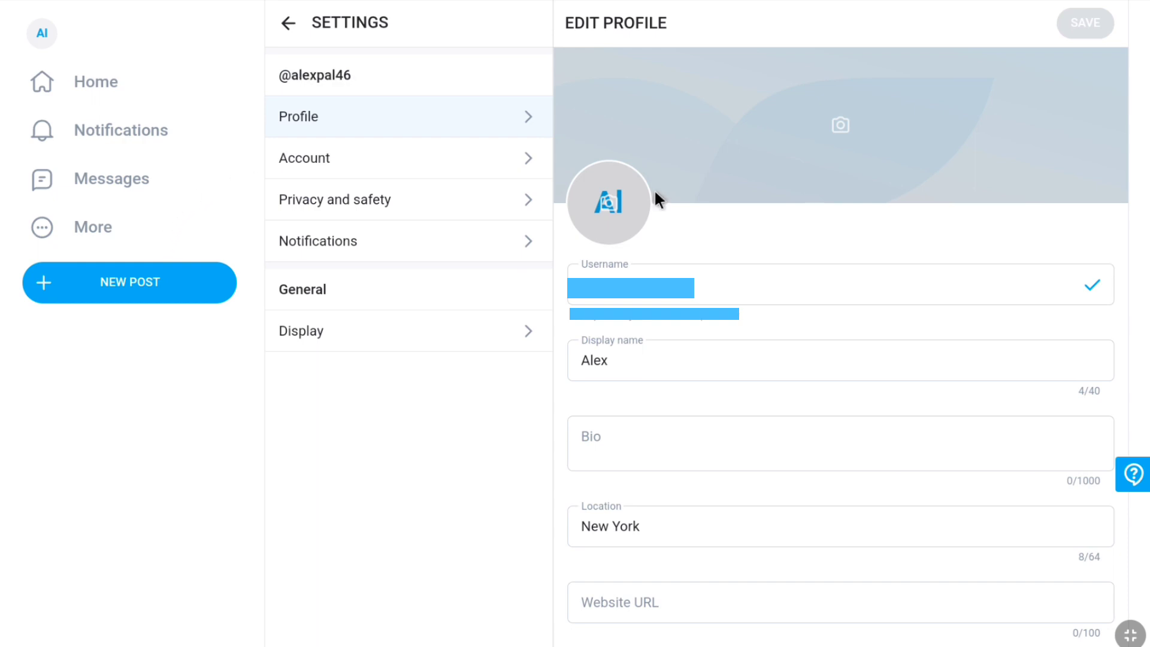
pyautogui.moveTo(715, 301)
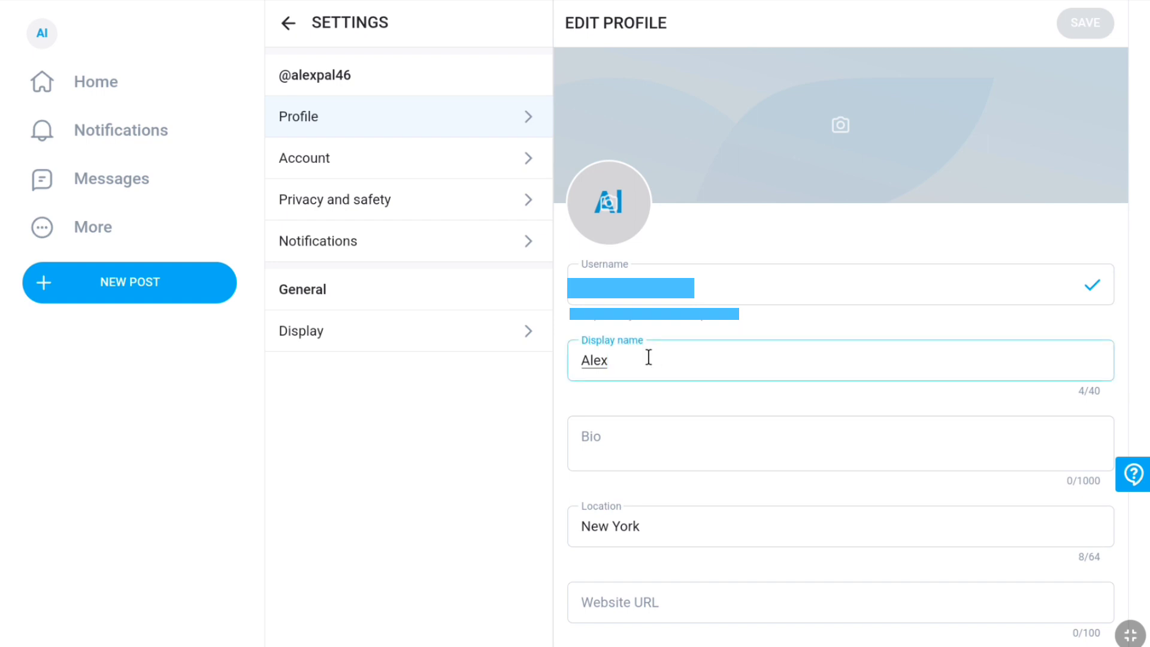
# Replace the display name Alex with Paul and save the changes.
pyautogui.press('Backspace')
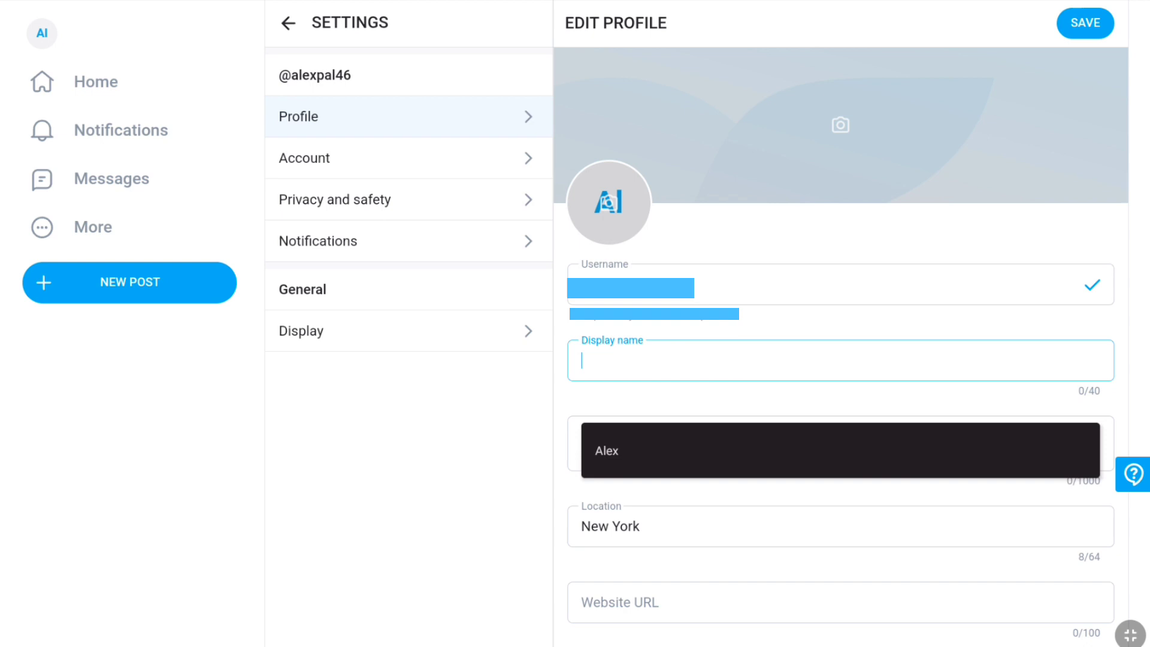
pyautogui.write('Paul')
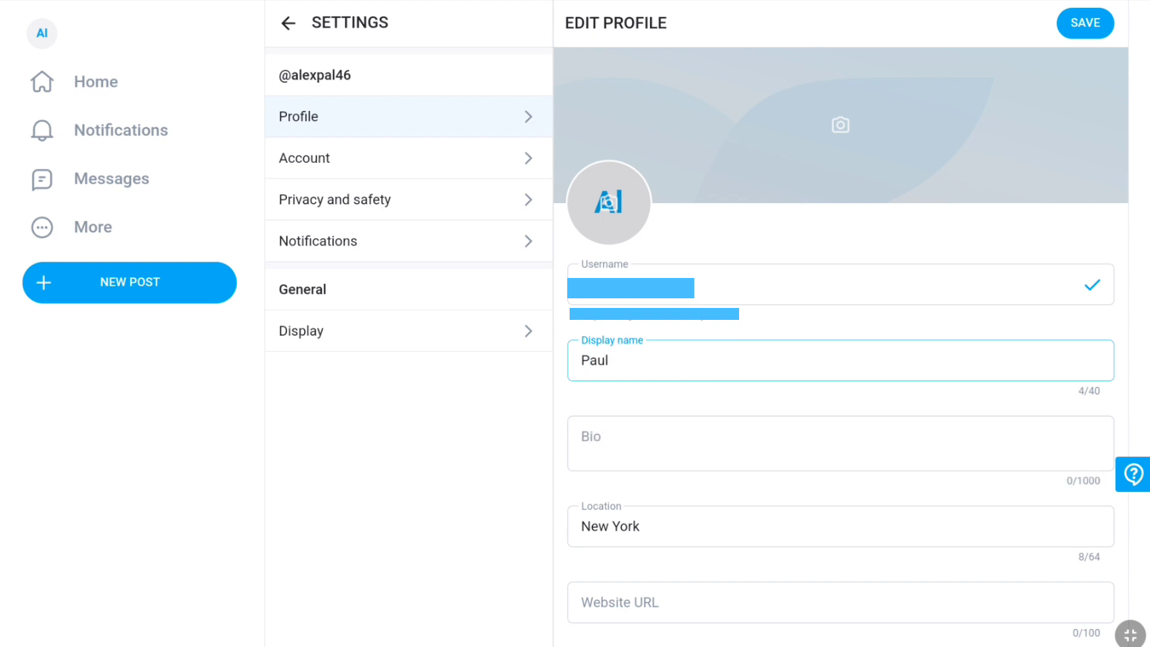
pyautogui.click(609, 361)
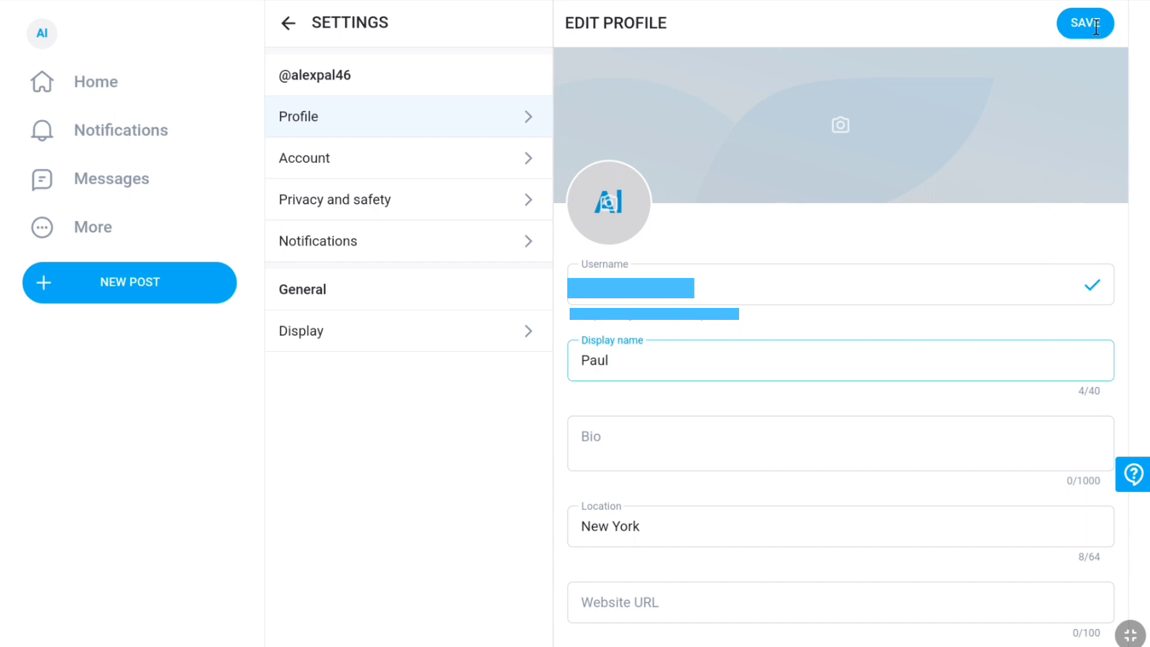
pyautogui.click(1084, 22)
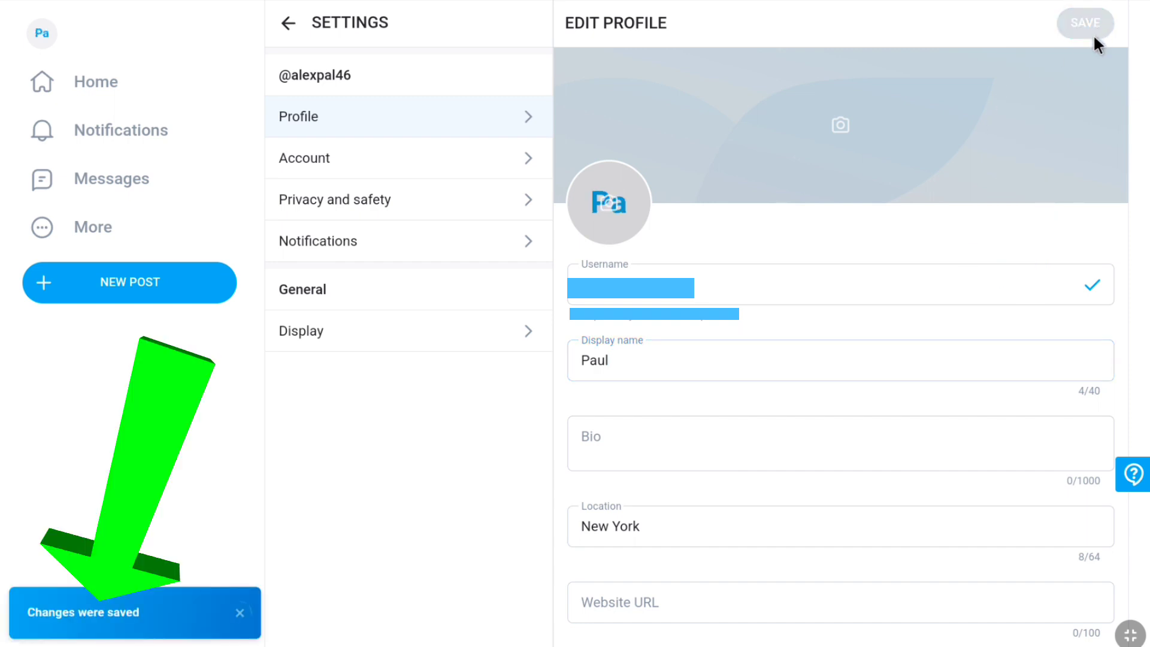